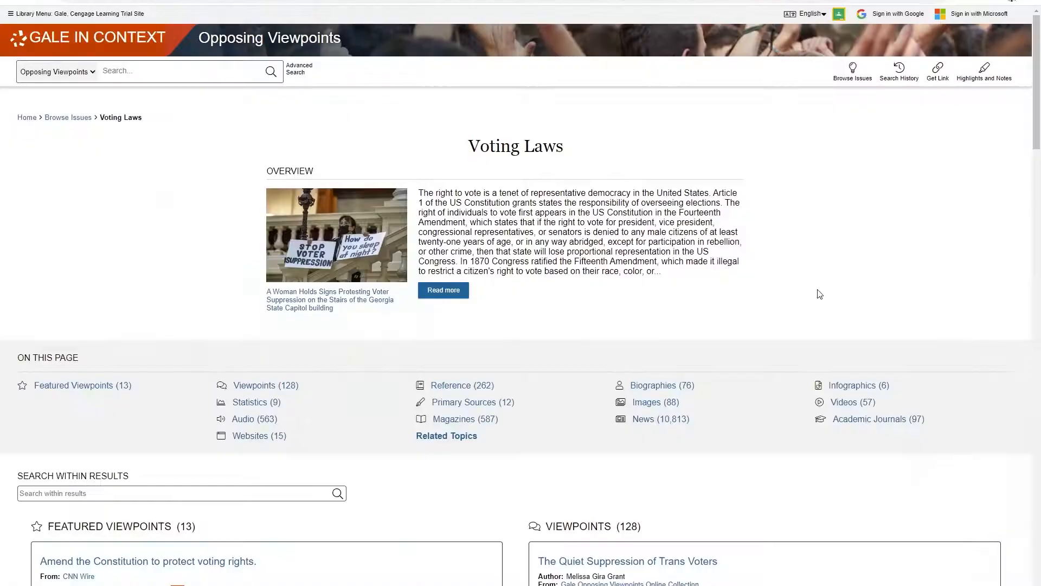
View the Deforestation of the Amazon overview and translate it into Spanish via the toolbar.
{"action": "left_click", "coordinate": [443, 290]}
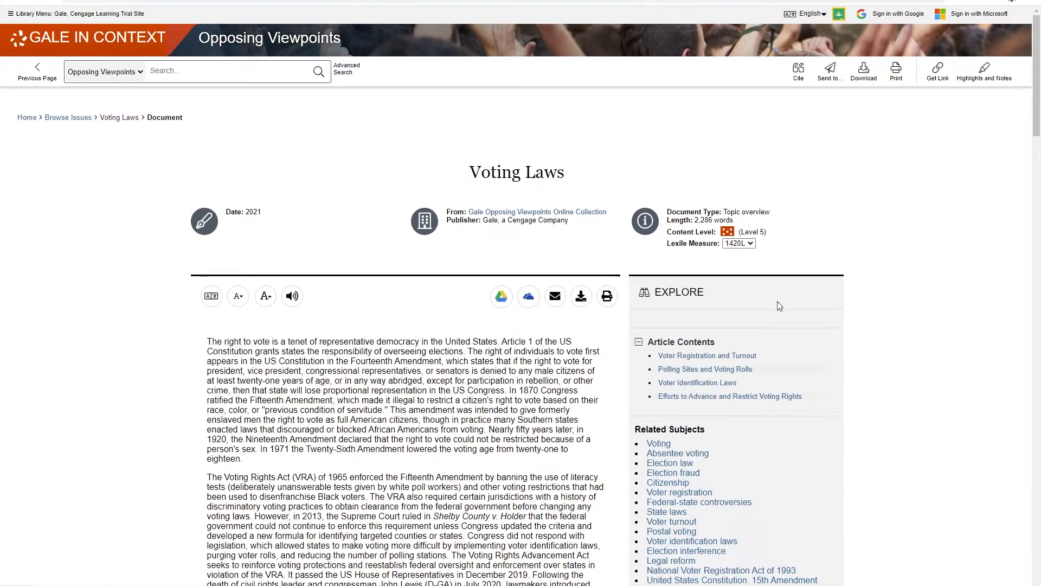
{"action": "scroll", "scroll_direction": "down", "scroll_amount": 3}
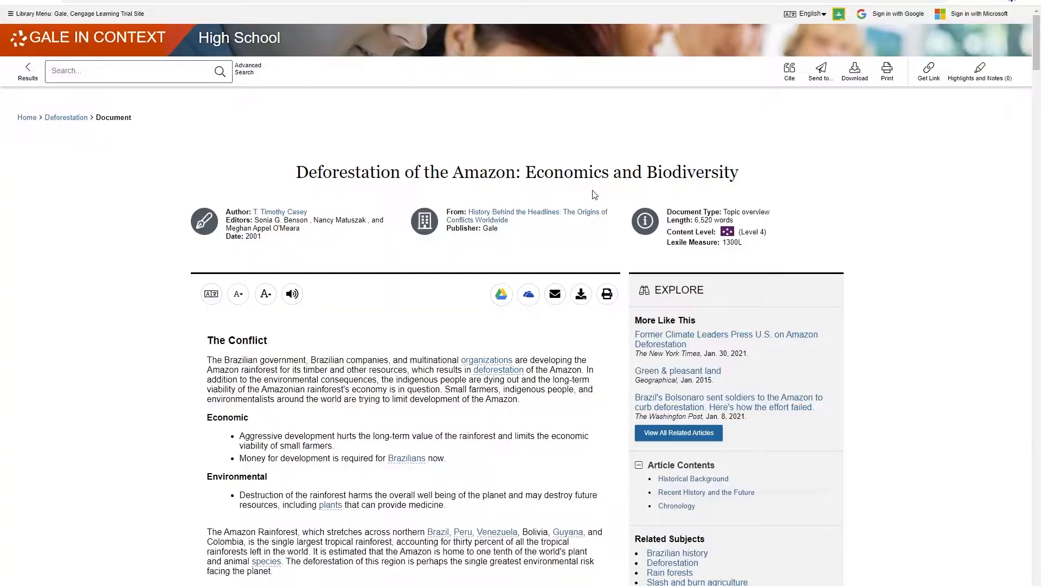
{"action": "left_click", "coordinate": [819, 71]}
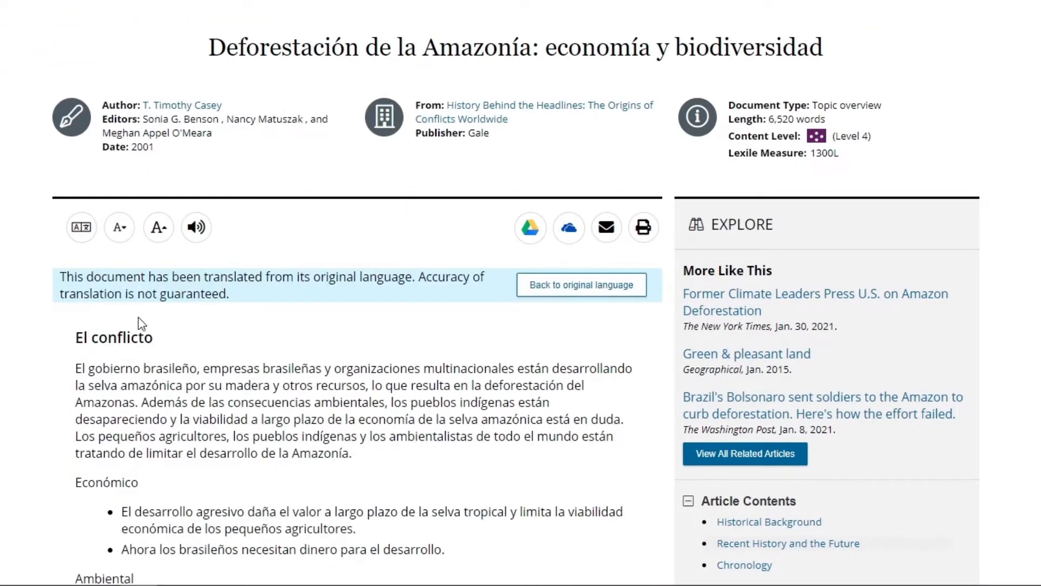
{"action": "scroll", "scroll_direction": "down", "scroll_amount": 3}
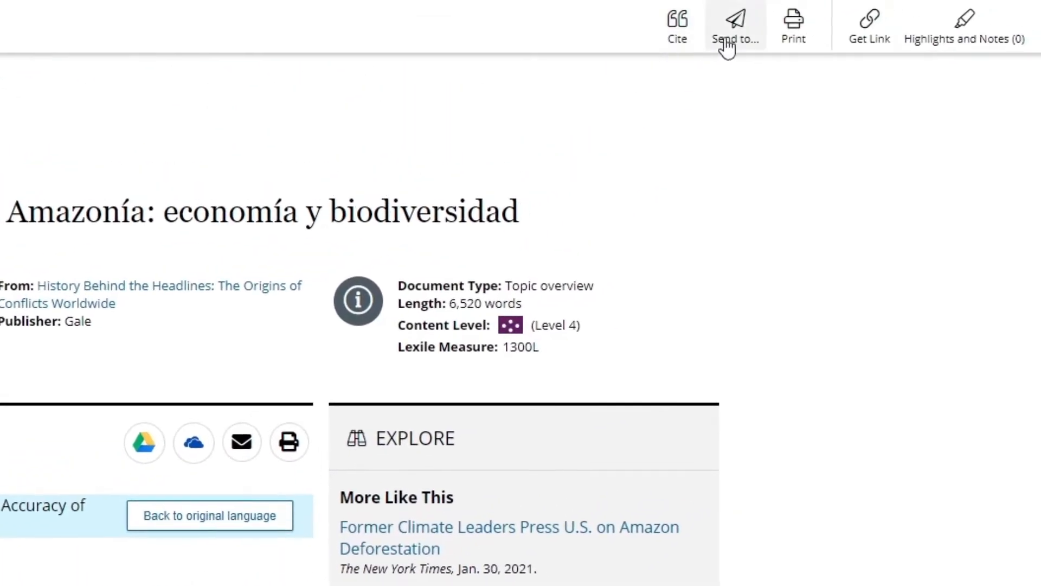
{"action": "mouse_move", "coordinate": [963, 26]}
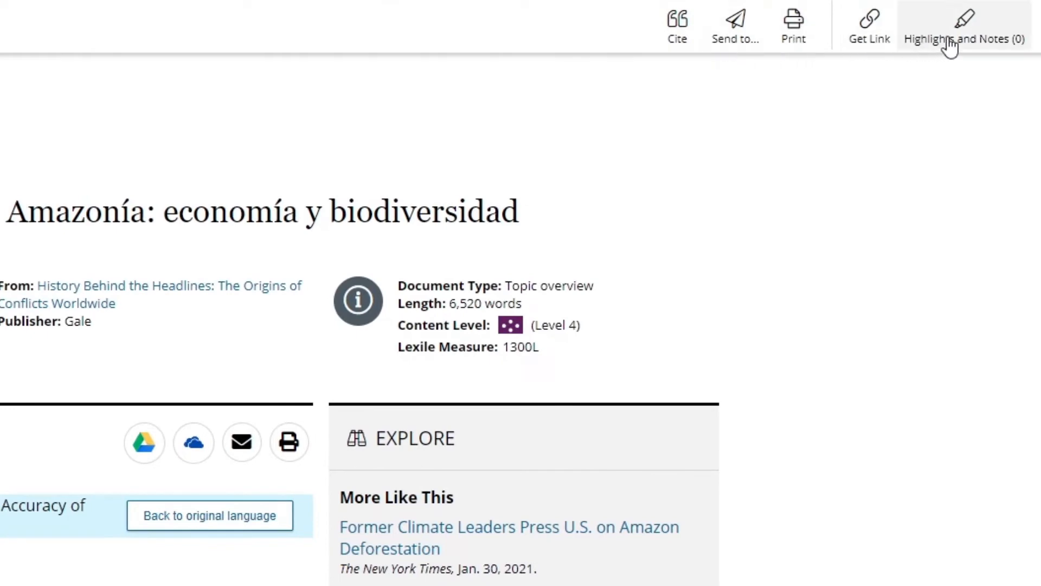